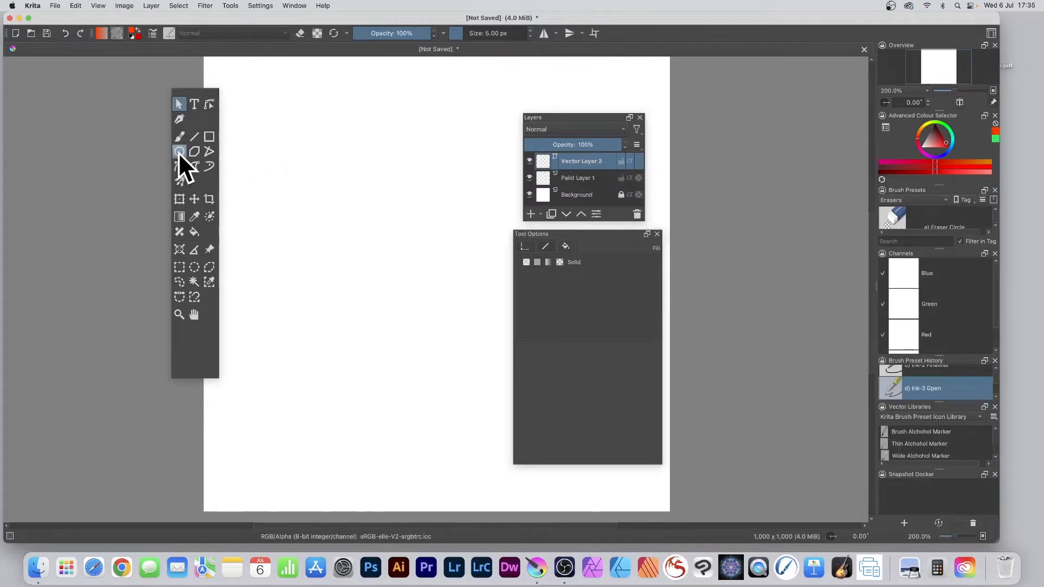
Draw a large orange-red circle on Vector Layer 2 with the Ellipse tool.
left_click(178, 151)
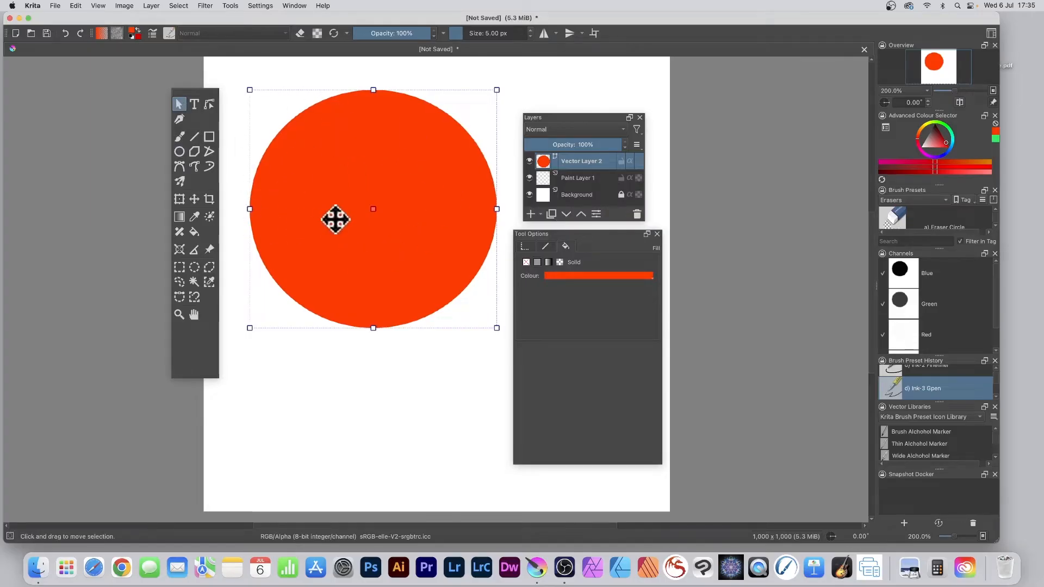
Move the Tool Options docker beside the circle, showing its Fill tab.
left_click_drag(531, 234, 455, 169)
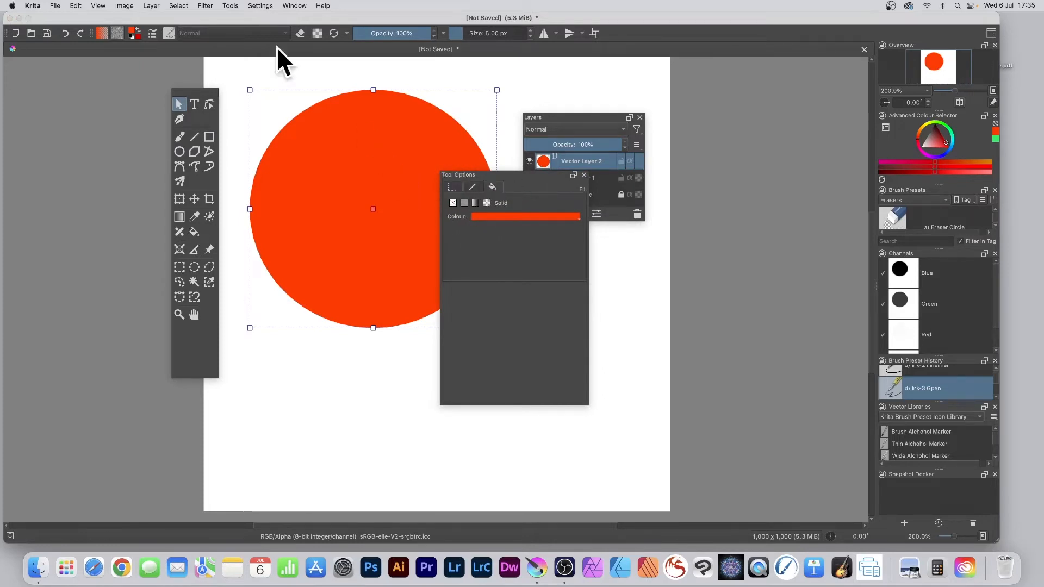
left_click(261, 5)
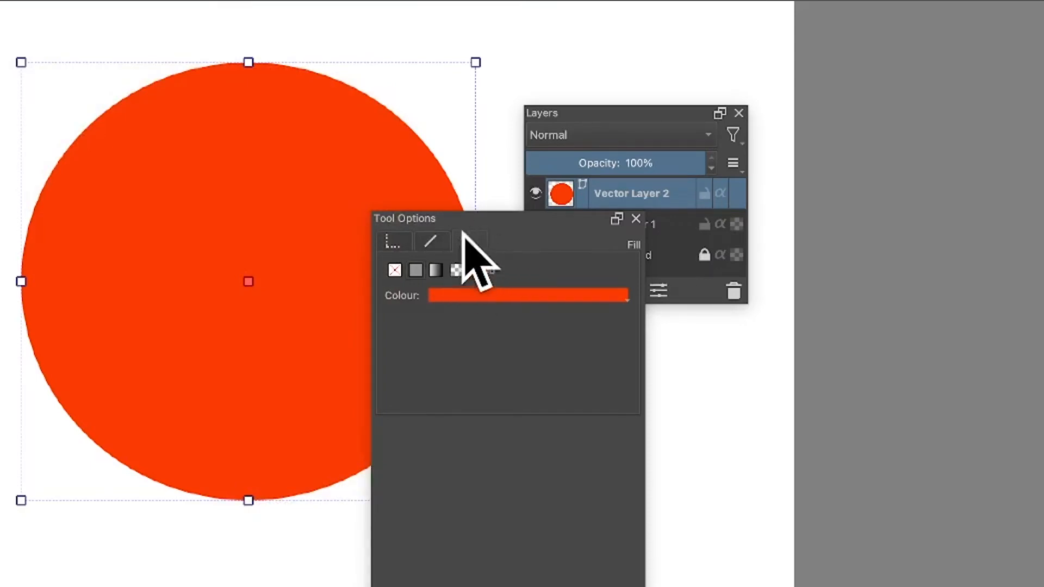
Remove the circle's fill, restore a solid fill, and recolour it pink.
left_click(394, 269)
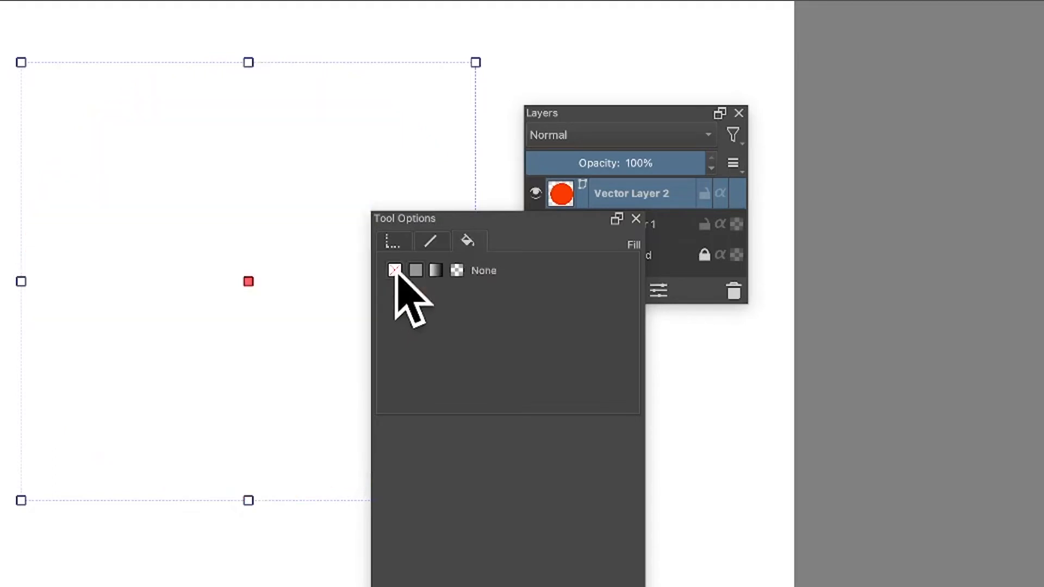
left_click(394, 270)
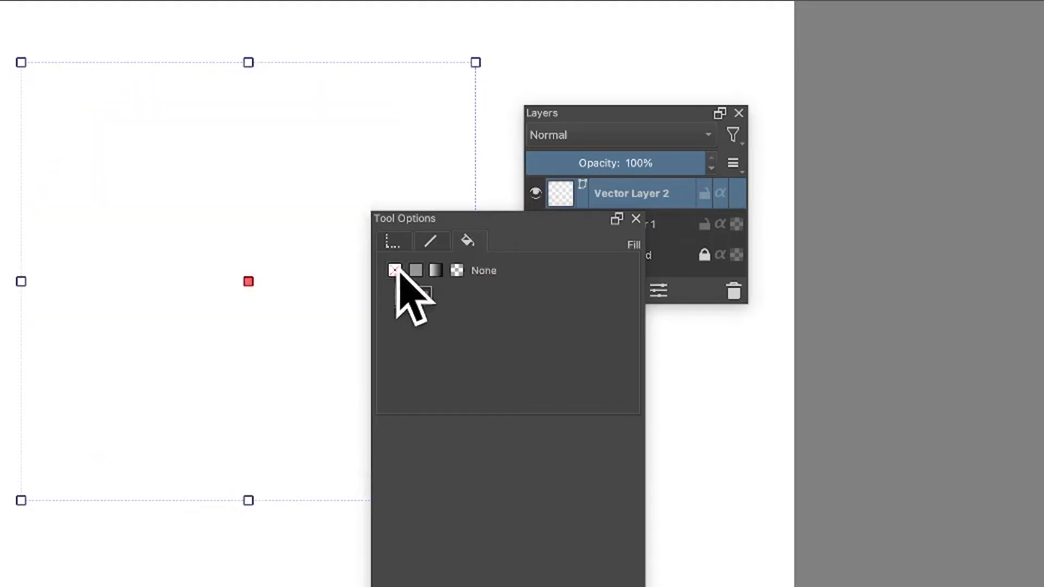
left_click(394, 270)
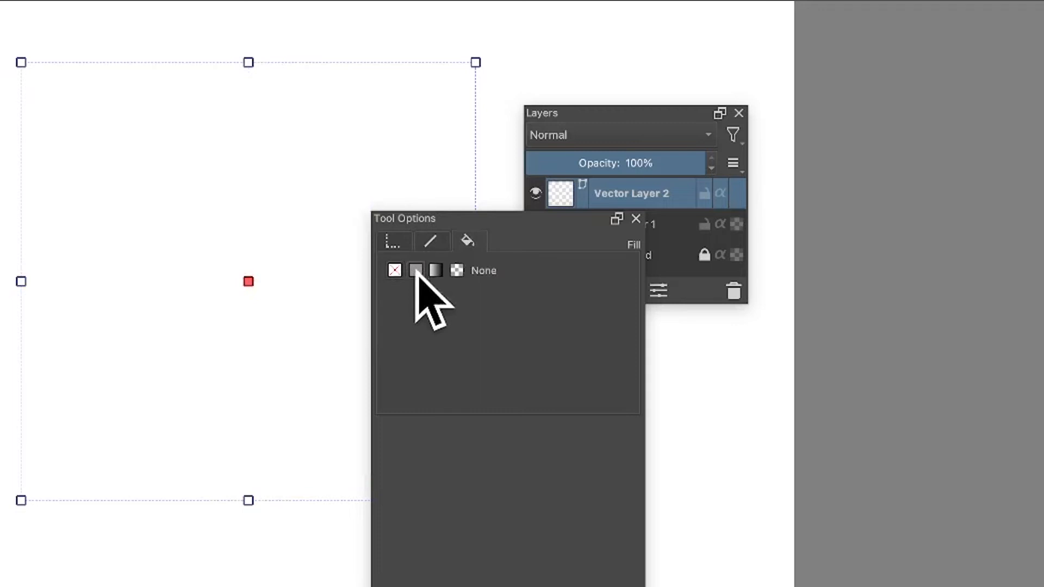
left_click(414, 269)
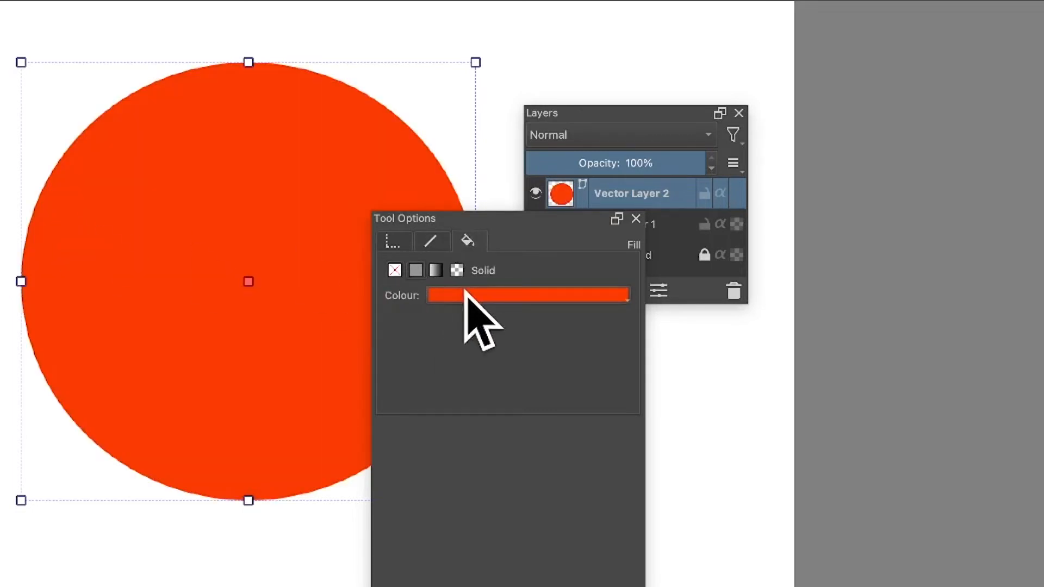
left_click(527, 295)
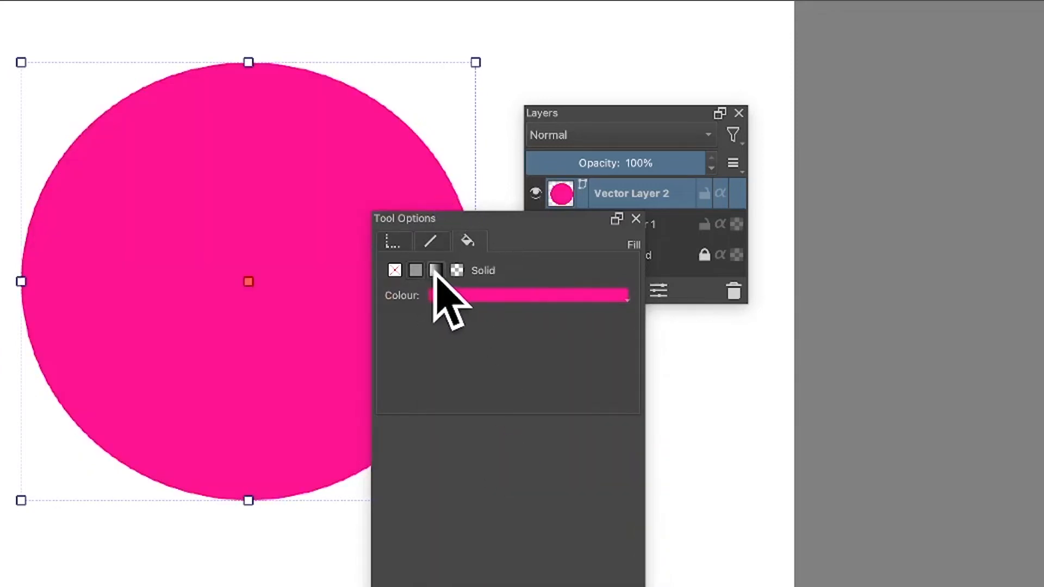
Fill the circle with a white-to-transparent gradient with Repeat set to None.
left_click(435, 270)
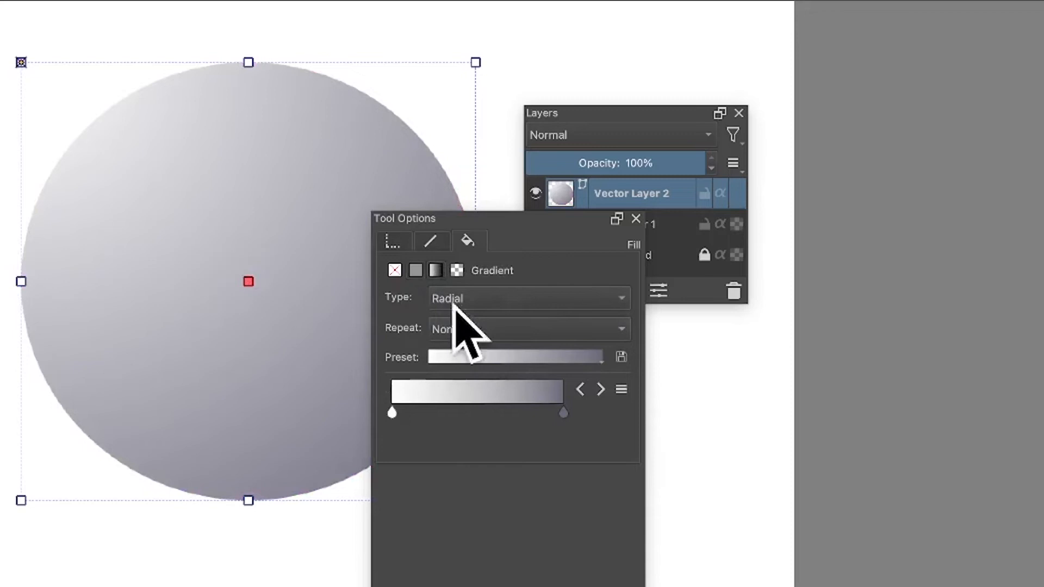
left_click(527, 328)
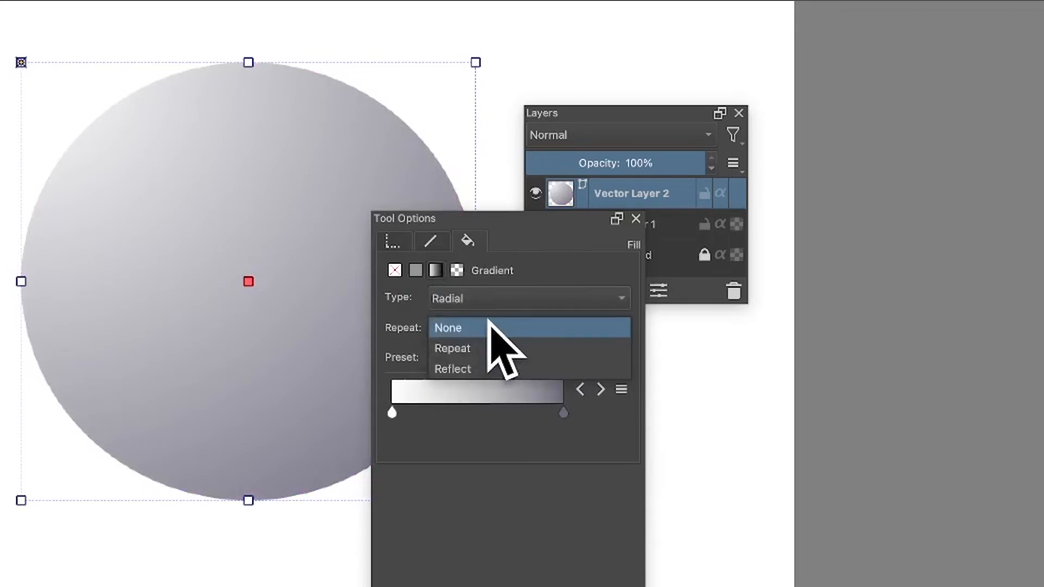
left_click(452, 347)
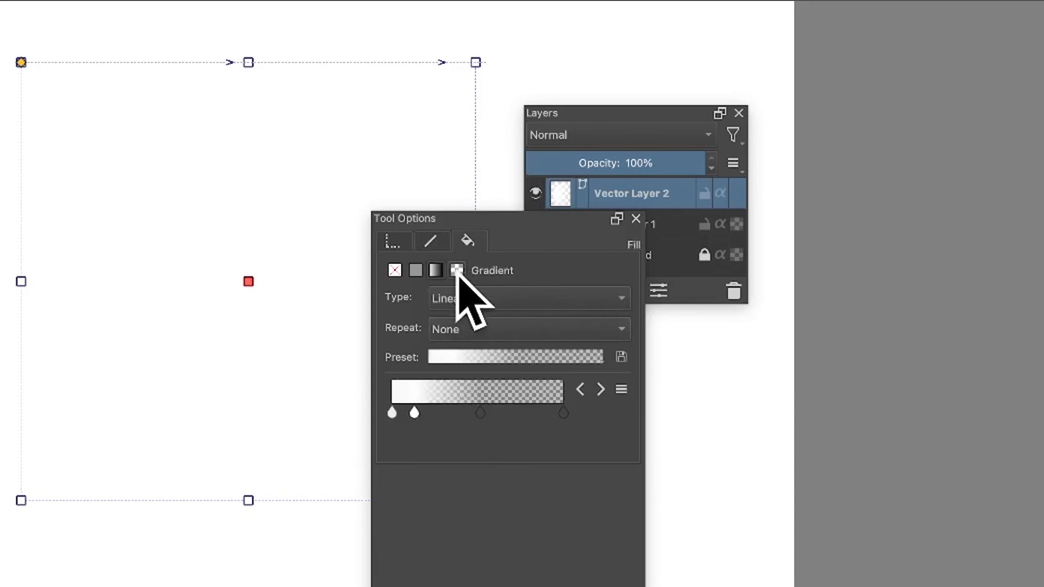
Switch the circle's fill to a 3x3 green-and-white mesh gradient.
left_click(456, 270)
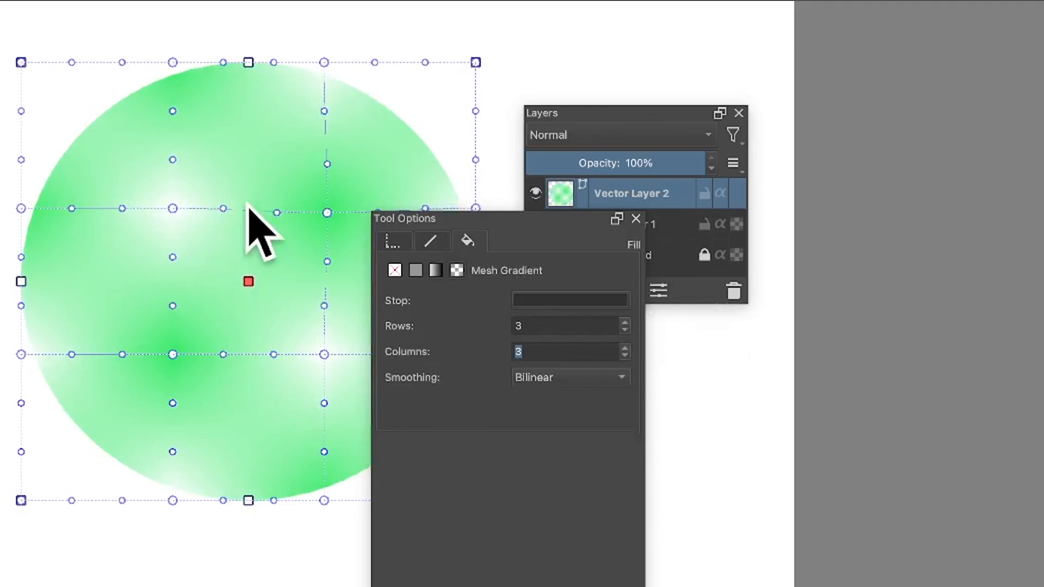
mouse_move(400, 120)
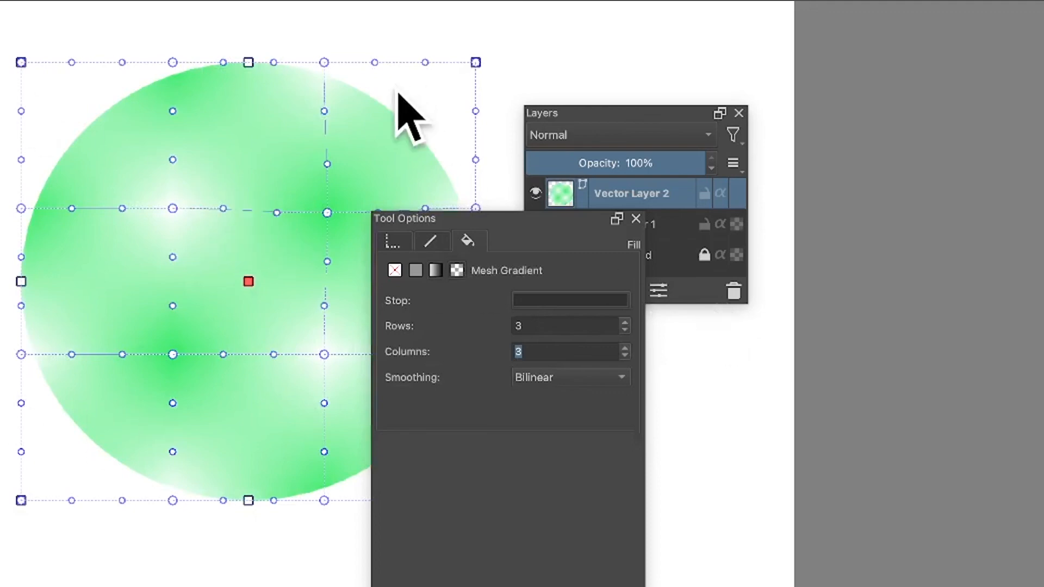